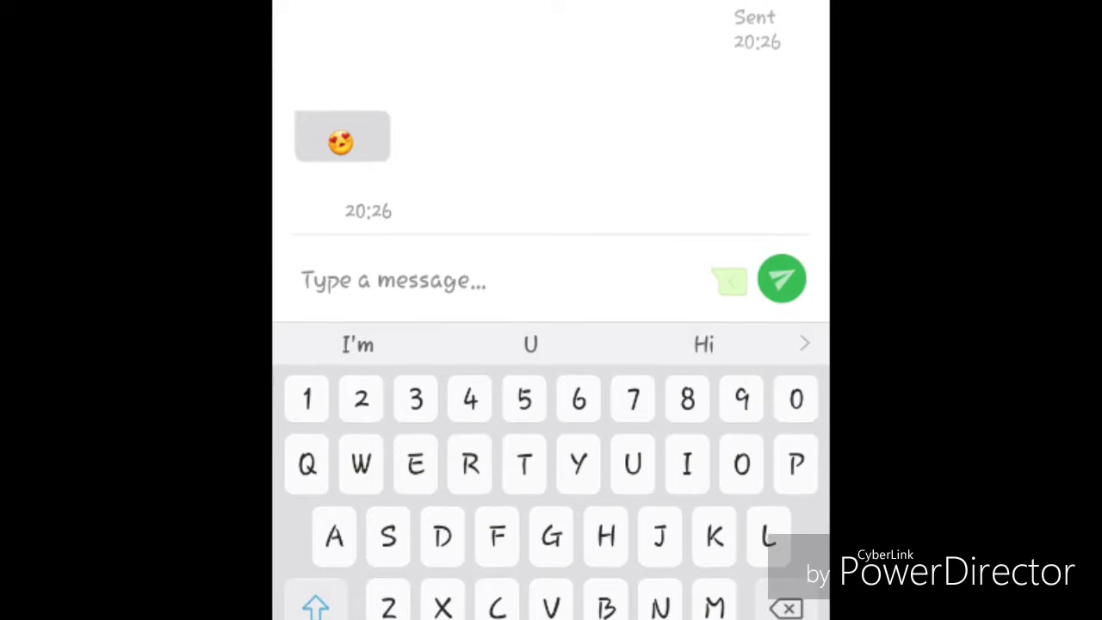
- Advance the conversation to the latest received and sent 'Haha' messages at 20:28
{"action": "left_click", "coordinate": [781, 278]}
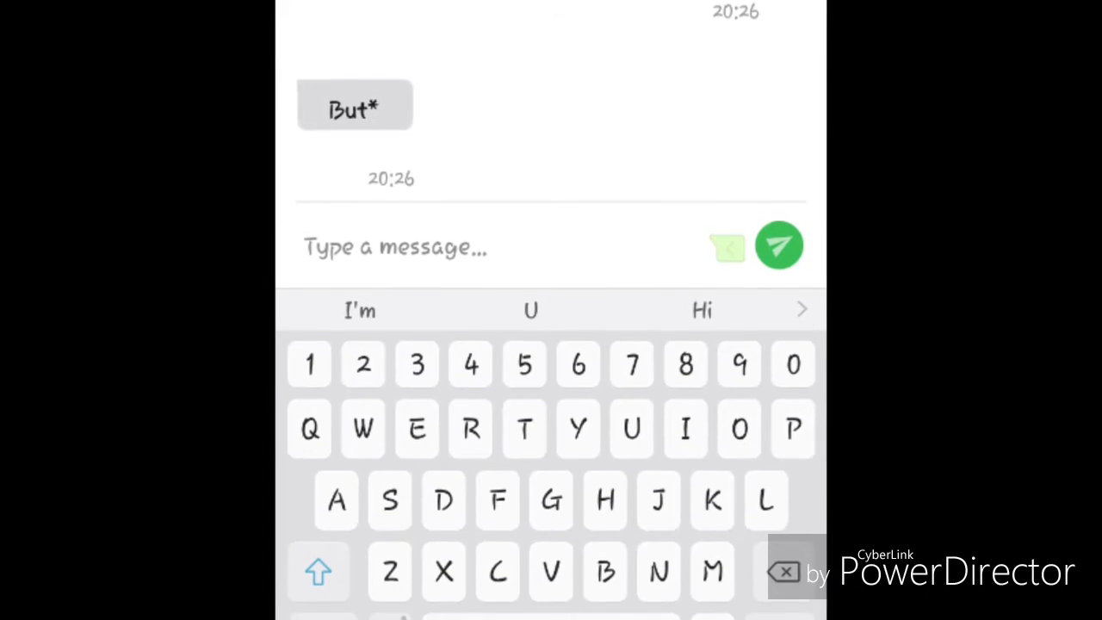
{"action": "left_click", "coordinate": [780, 245]}
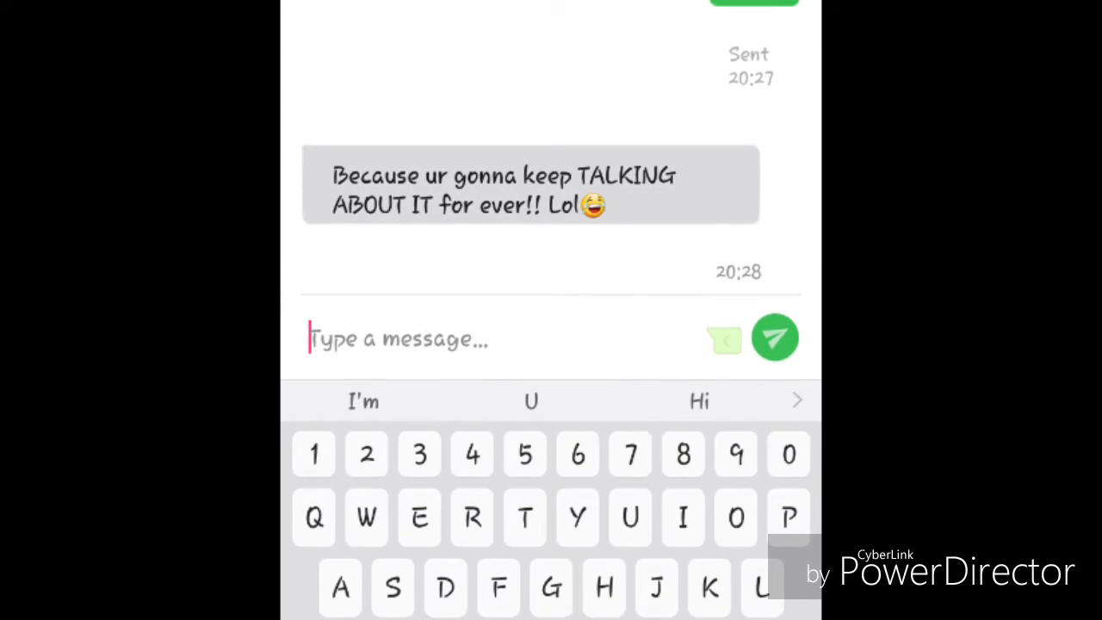
{"action": "left_click", "coordinate": [774, 337]}
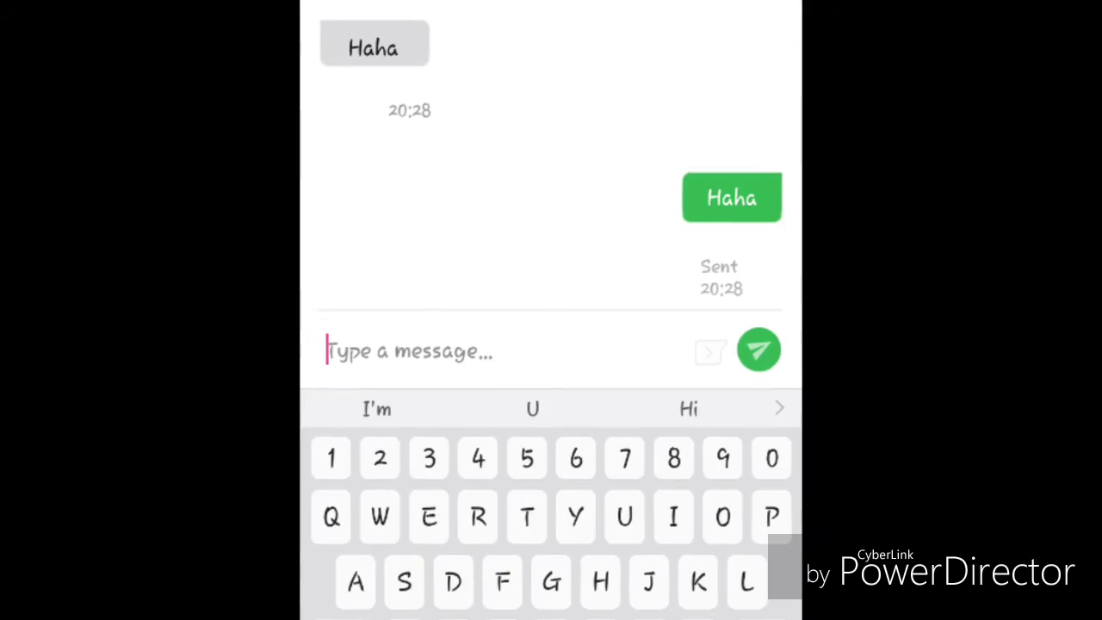